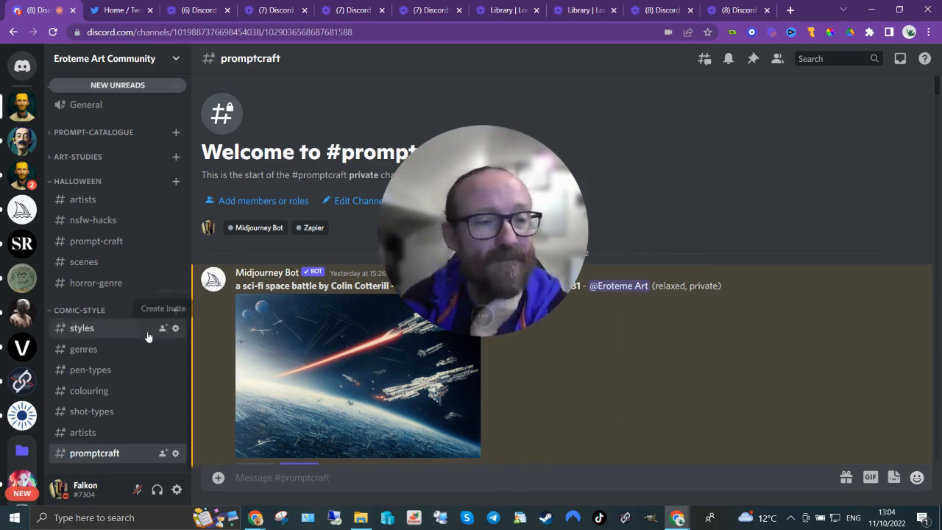
mouse_move(89, 391)
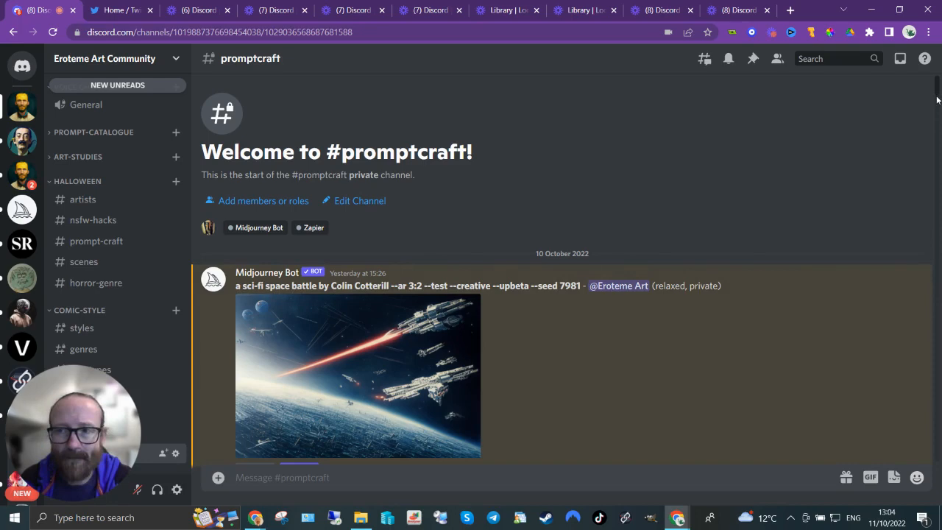
- Scroll down #promptcraft past the space battle and cyberpunk car chase results
scroll(down, 3)
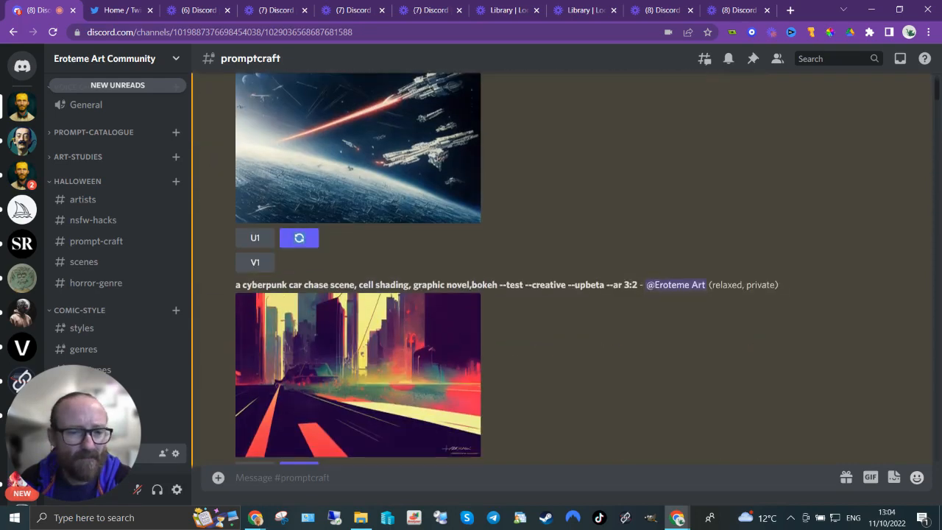
scroll(down, 3)
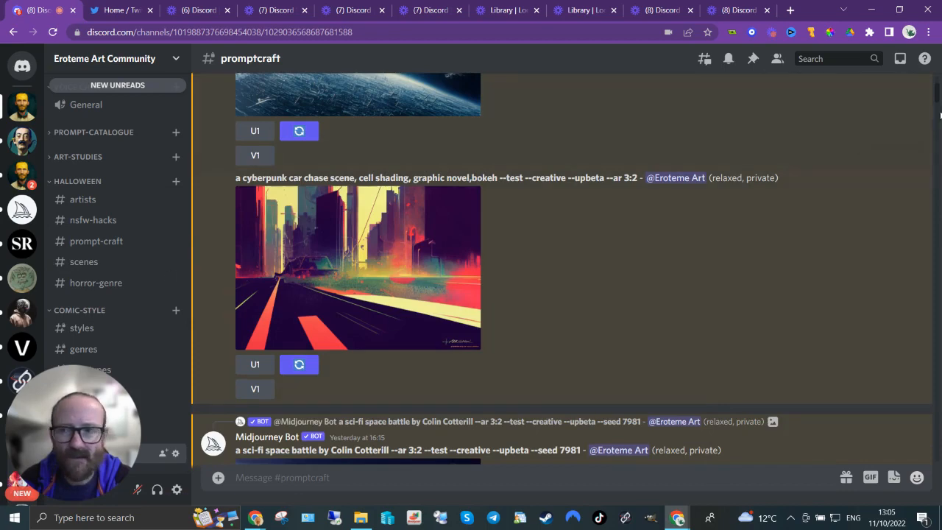
scroll(down, 3)
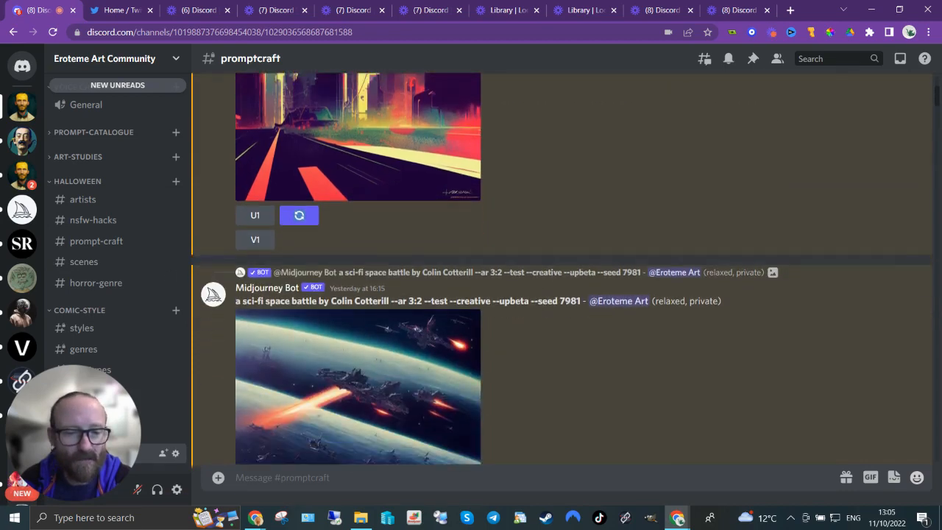
scroll(down, 3)
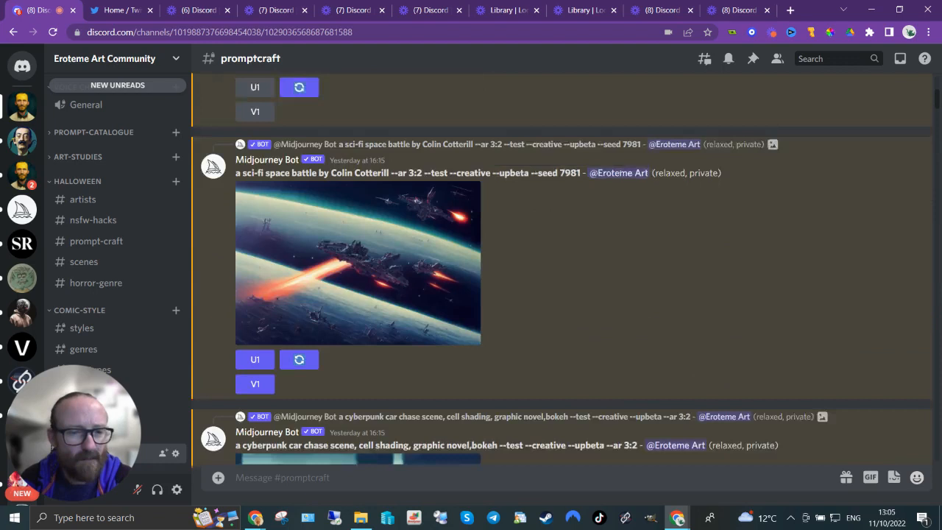
scroll(down, 3)
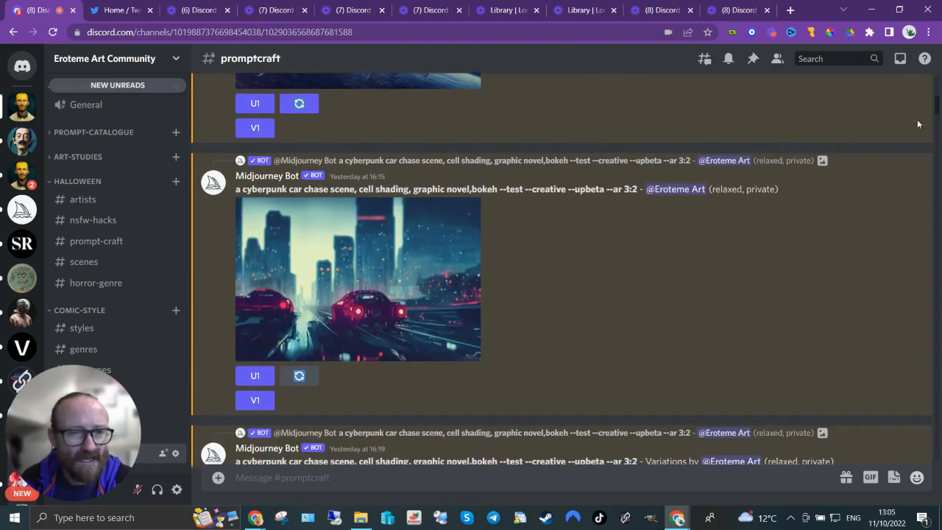
mouse_move(568, 312)
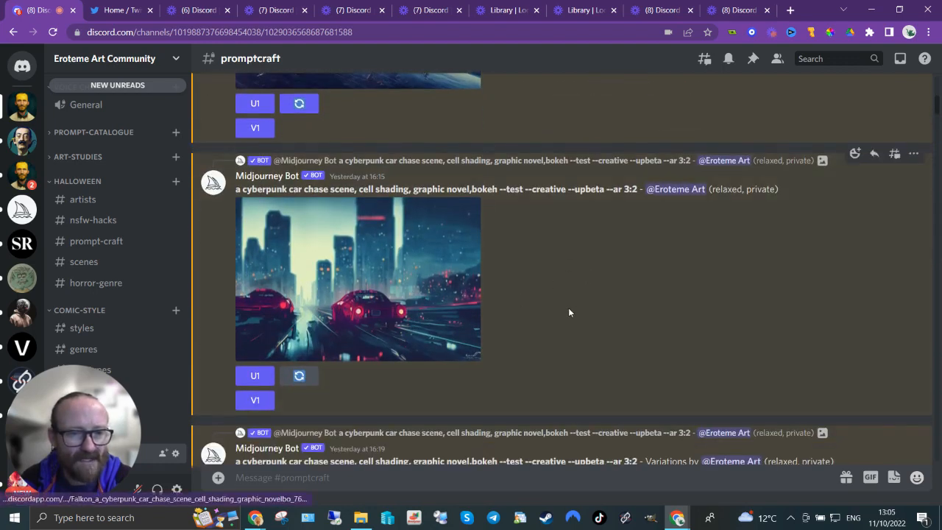
- Continue down to the storybook illustration of the boy and his mother
scroll(down, 3)
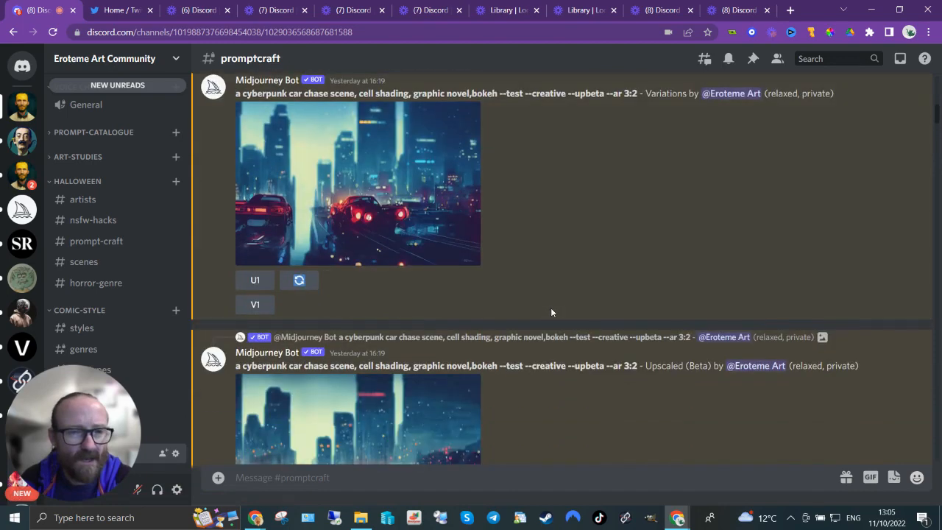
scroll(down, 3)
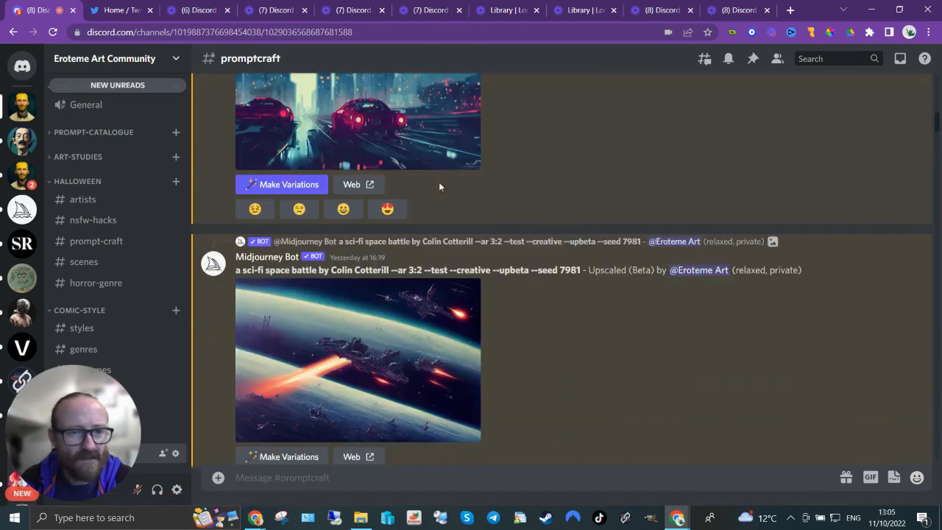
mouse_move(409, 342)
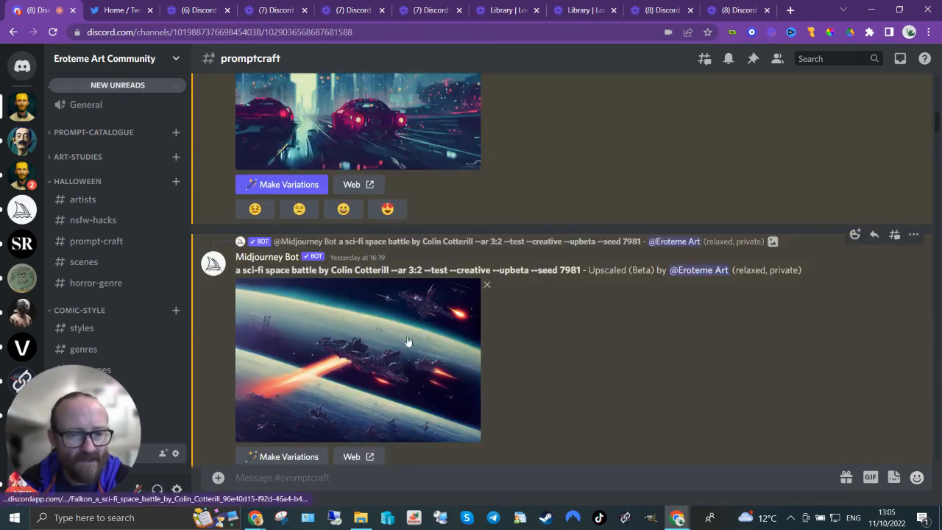
scroll(down, 3)
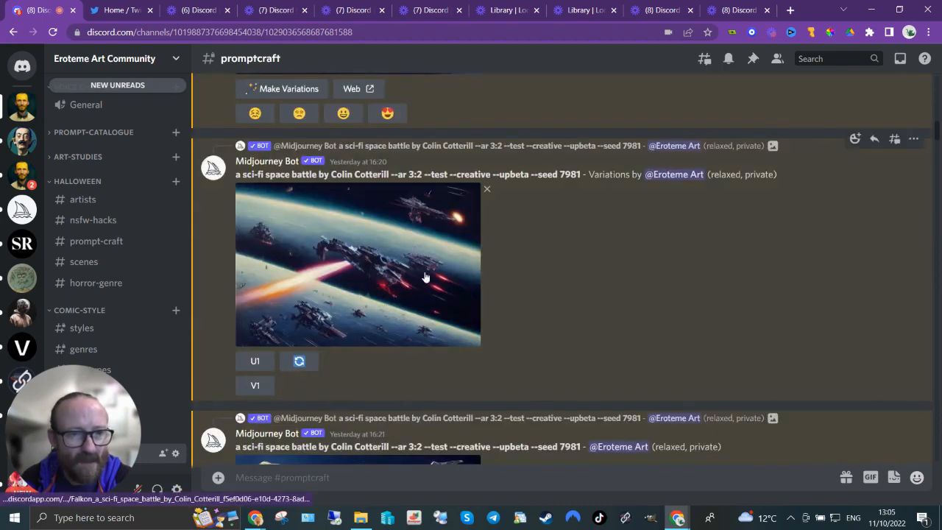
scroll(down, 3)
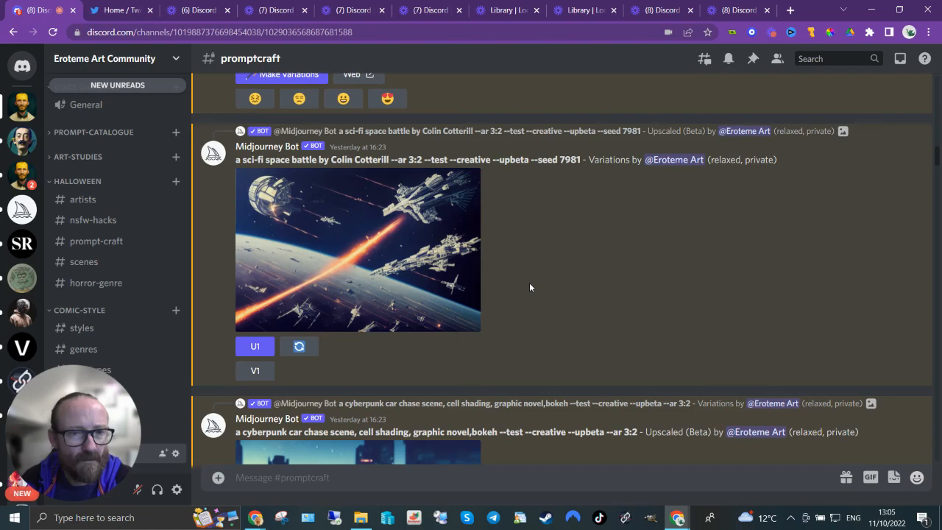
scroll(down, 3)
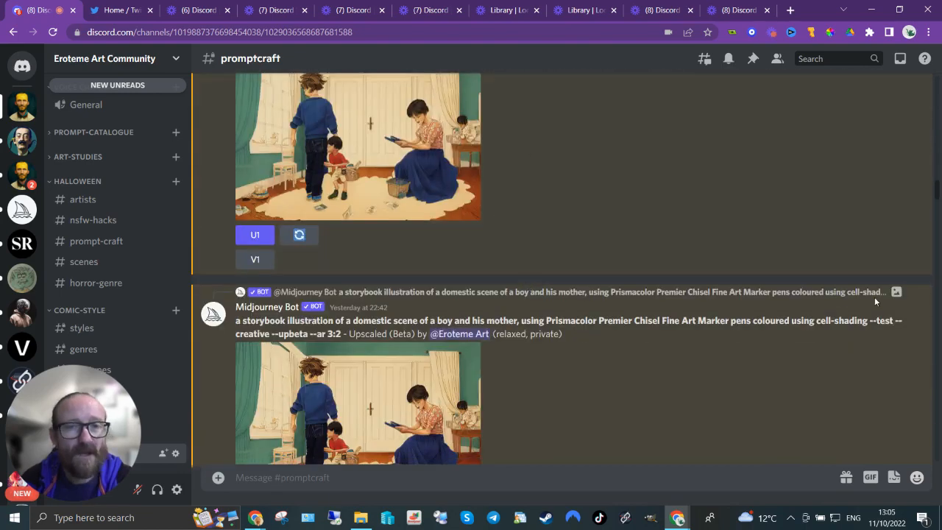
- Scroll to the Upscaled (Beta) storybook boy-and-mother image, with the marketplace doodle prompt below
scroll(down, 3)
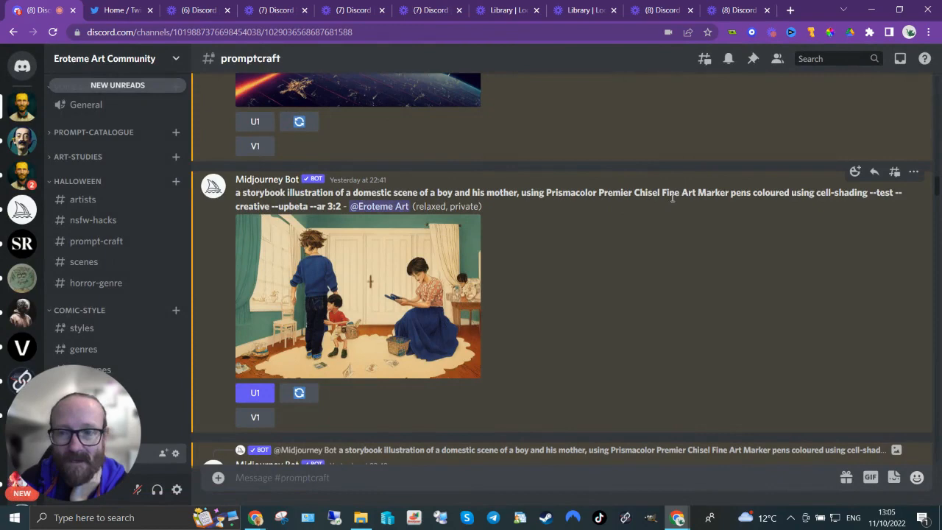
mouse_move(781, 198)
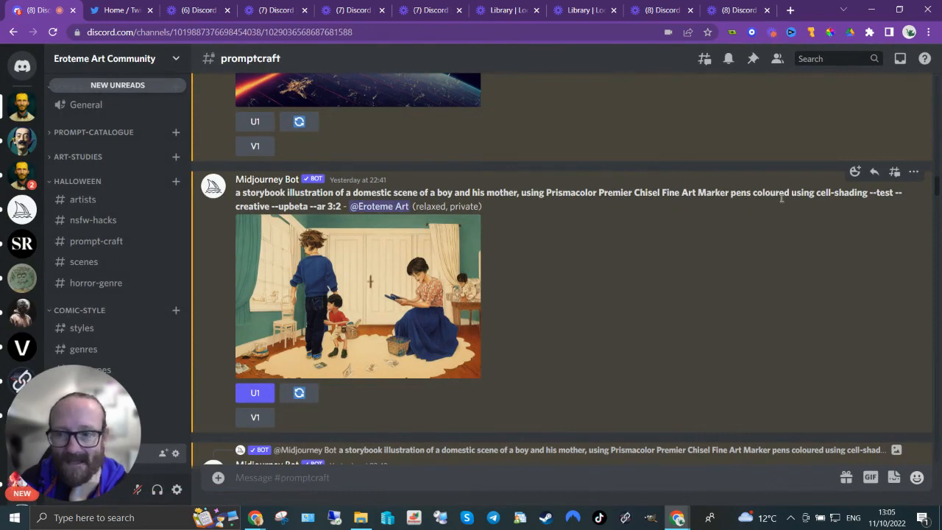
click(357, 297)
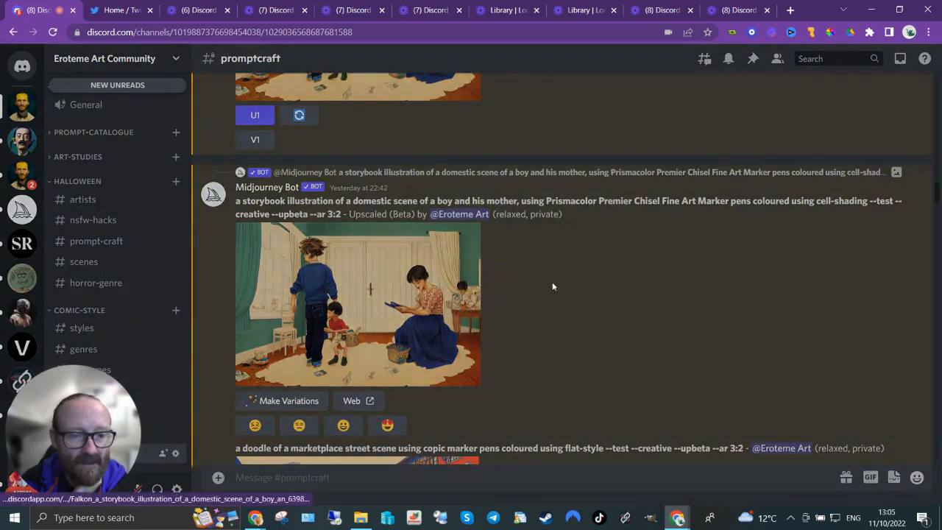
click(356, 304)
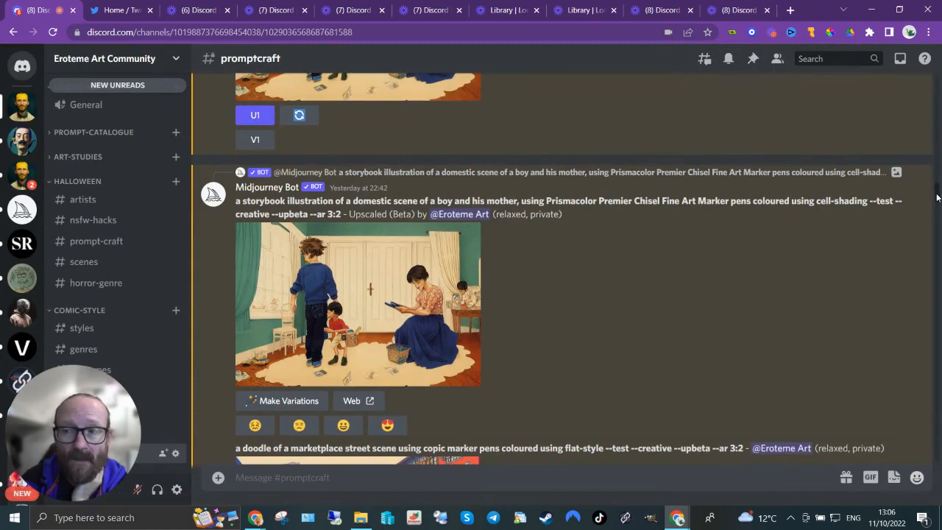
- Scroll past the marketplace street doodle grid to its Upscaled (Beta) version
scroll(down, 3)
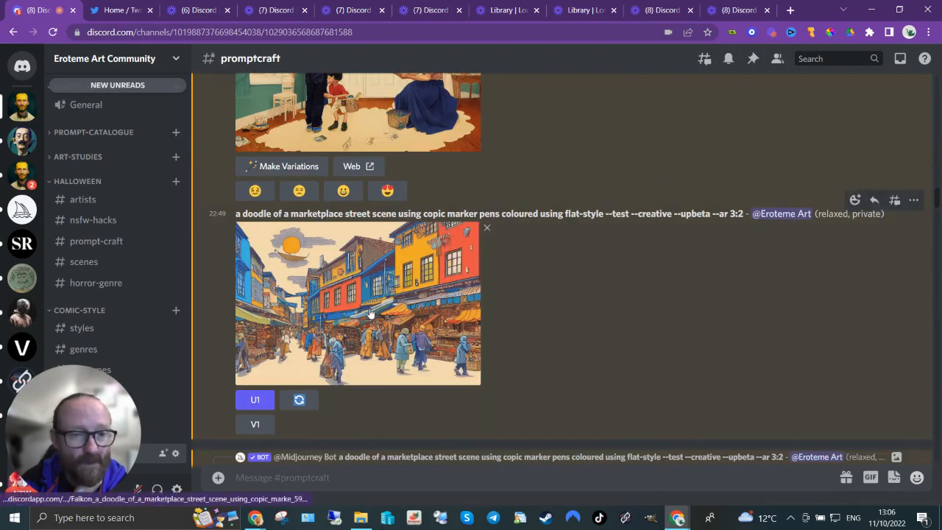
mouse_move(371, 314)
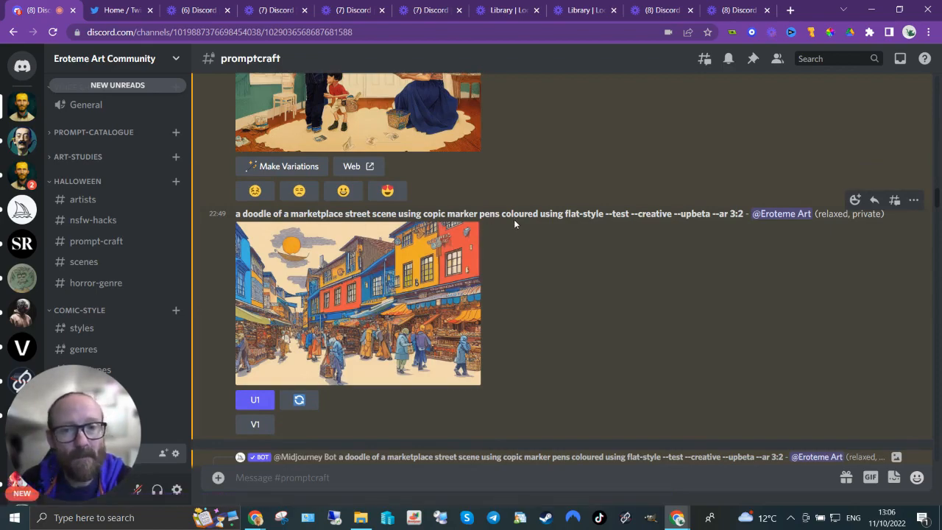
click(357, 303)
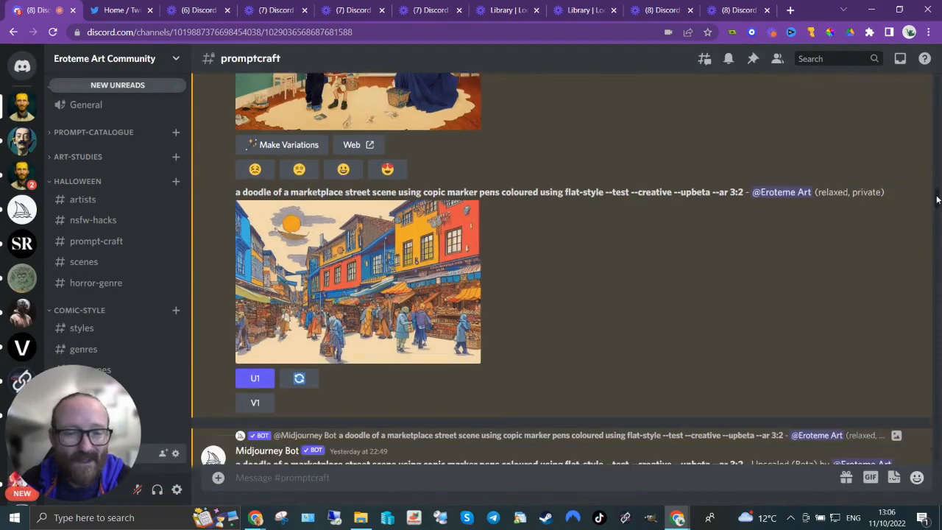
click(357, 281)
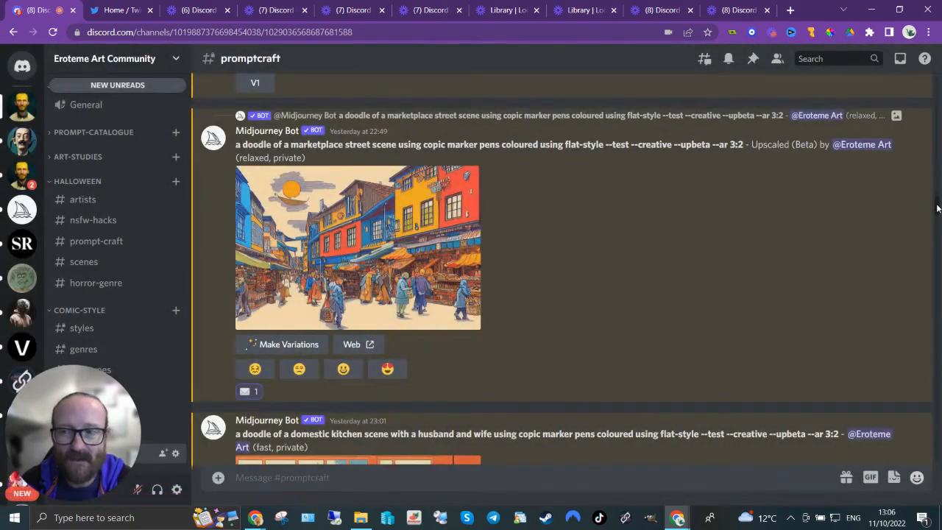
- Scroll to the seed 14775 black-and-white comic-panel kitchen result and enlarge its image
scroll(down, 3)
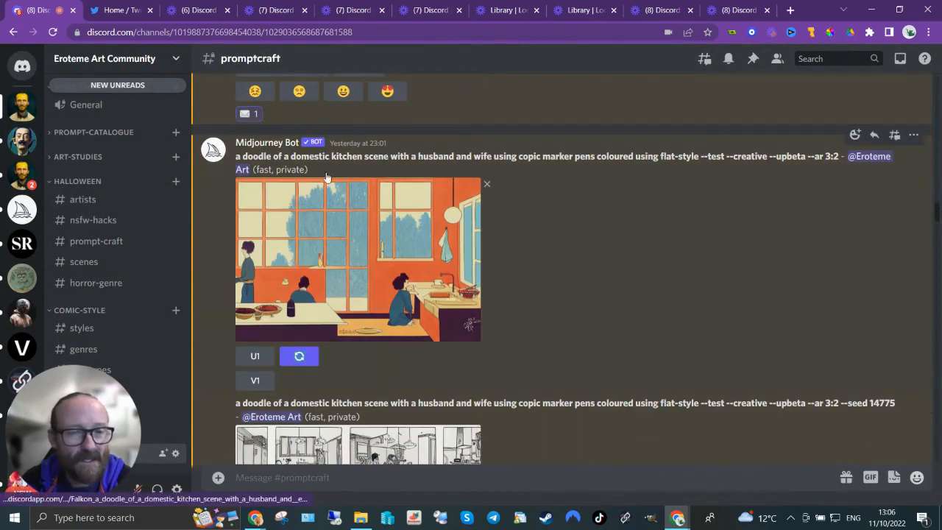
mouse_move(521, 161)
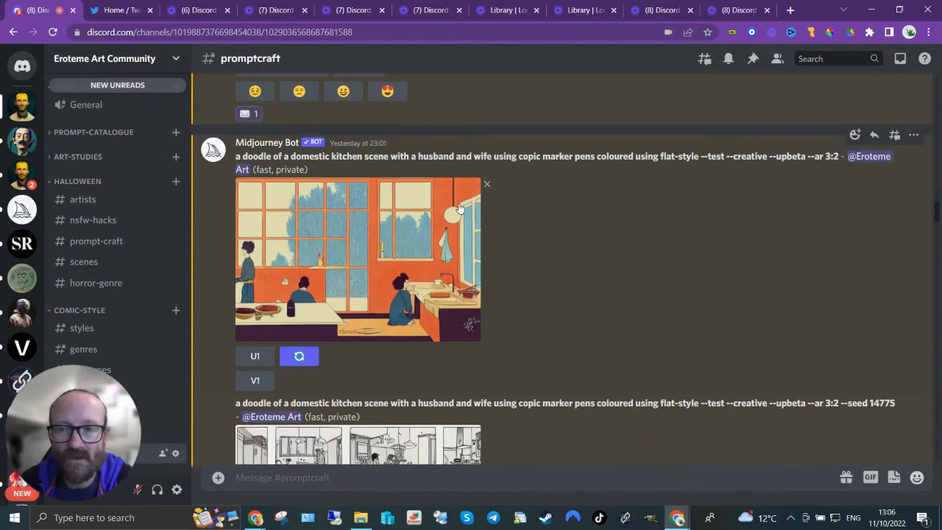
click(358, 259)
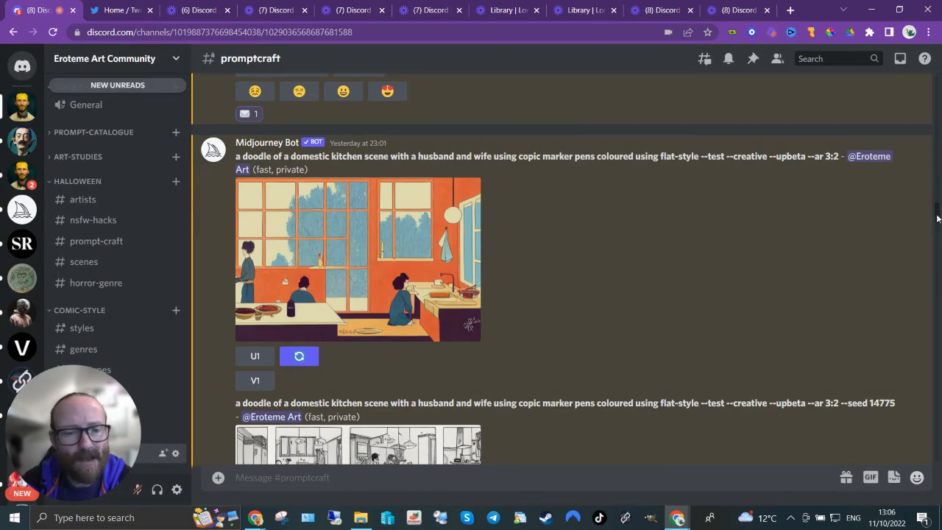
scroll(down, 3)
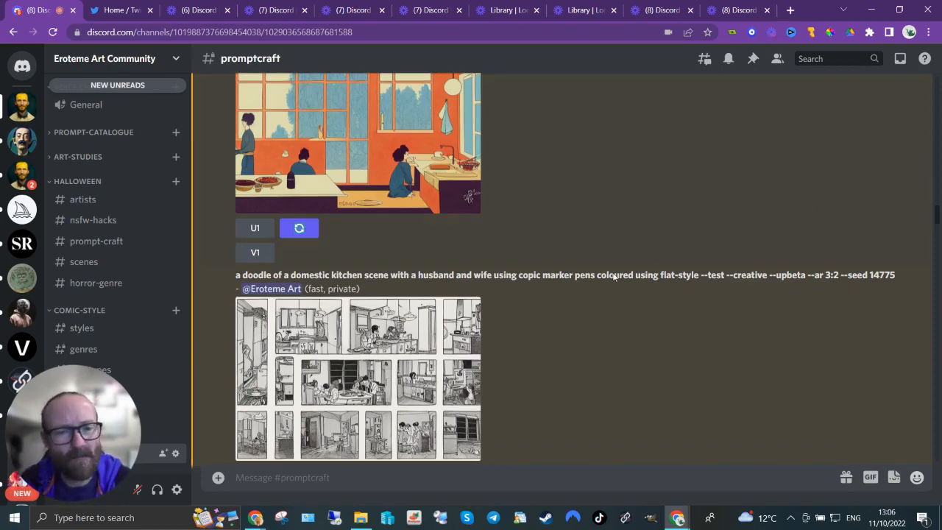
click(357, 380)
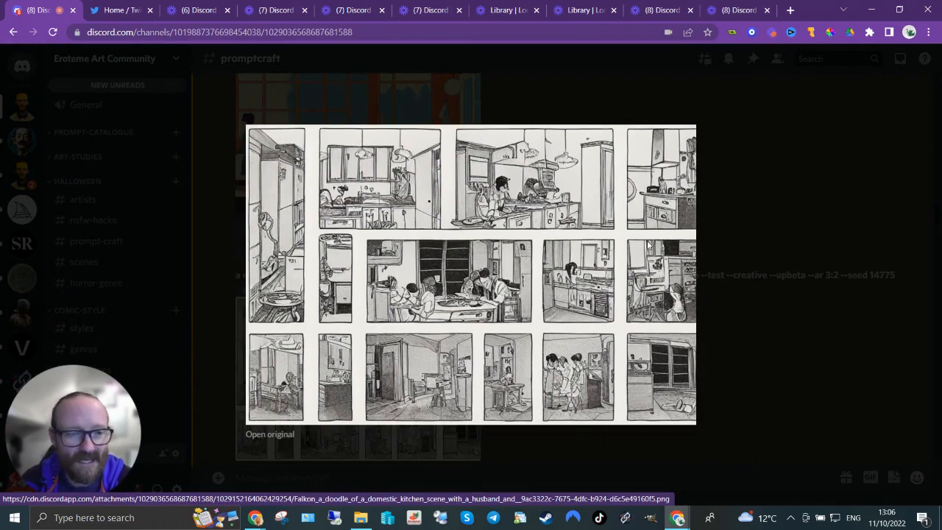
mouse_move(765, 366)
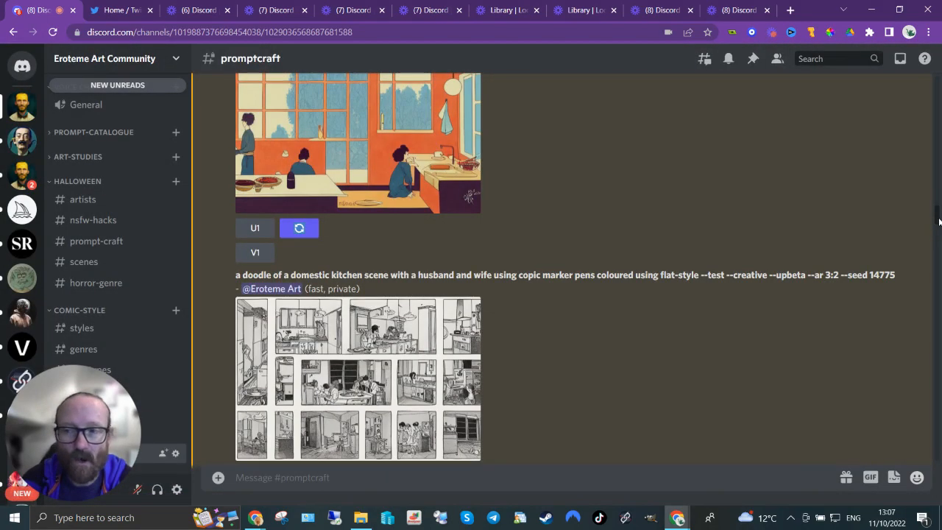
- Enlarge the black-and-white marketplace image and pick out 'coloured' in its prompt
scroll(down, 3)
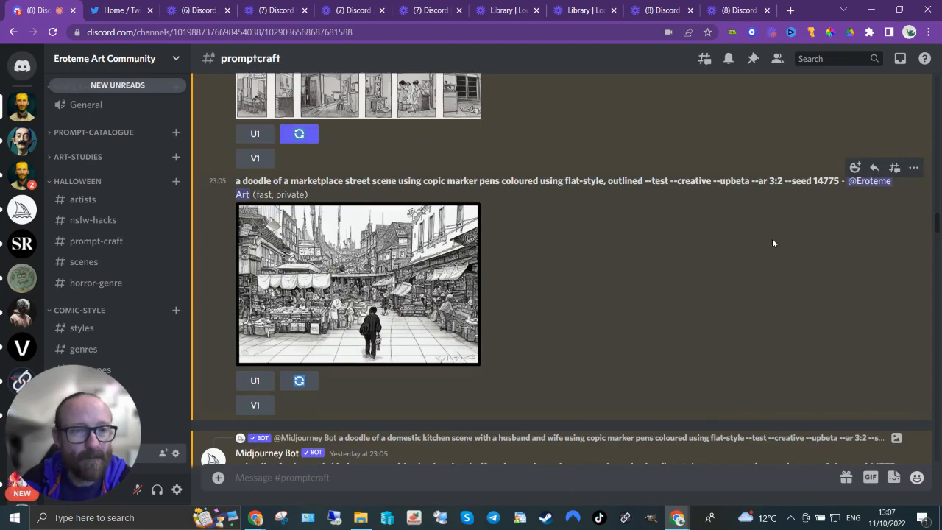
click(357, 284)
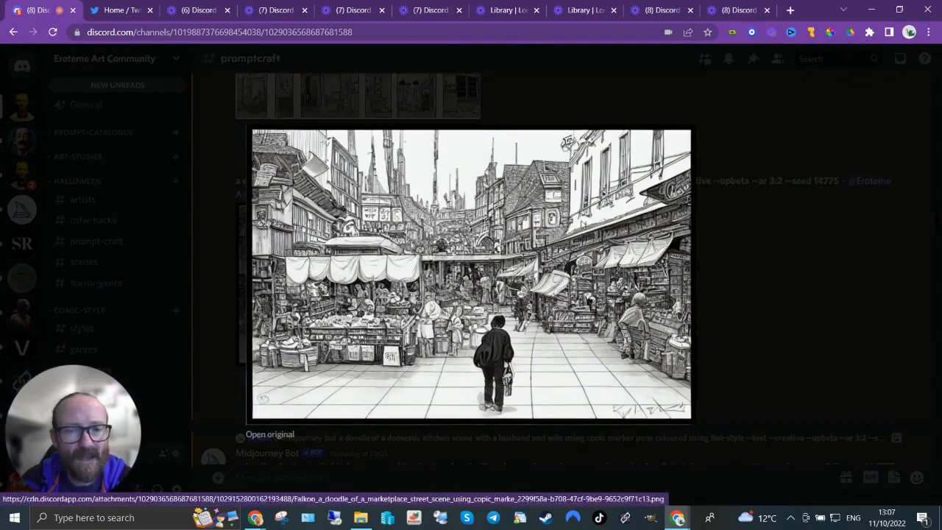
mouse_move(749, 347)
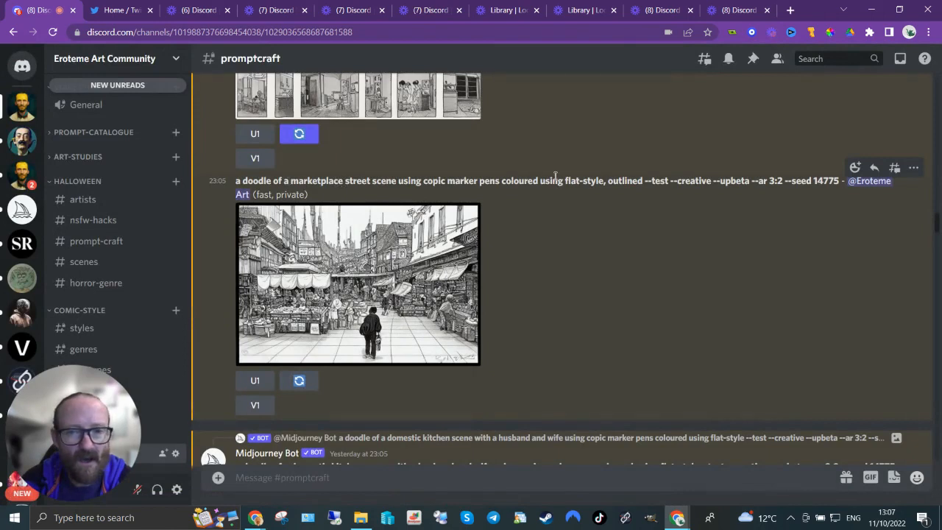
double_click(518, 179)
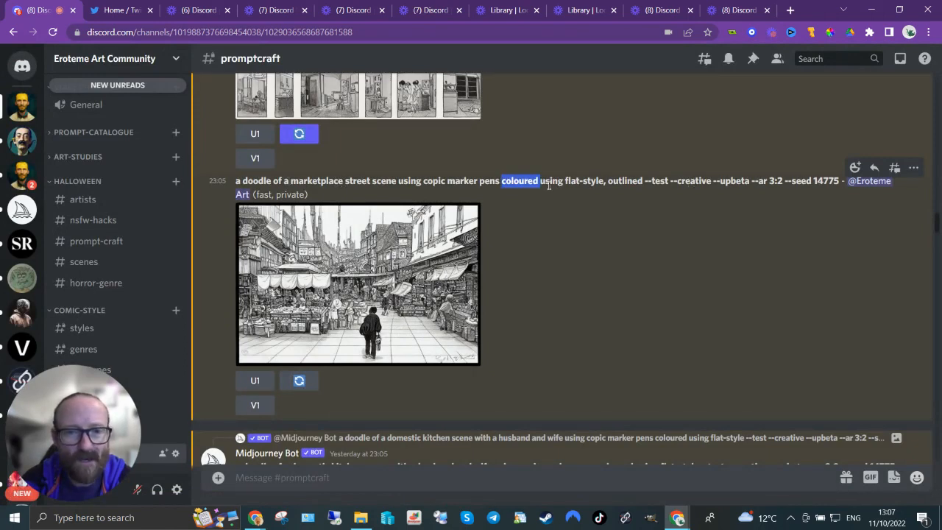
mouse_move(812, 244)
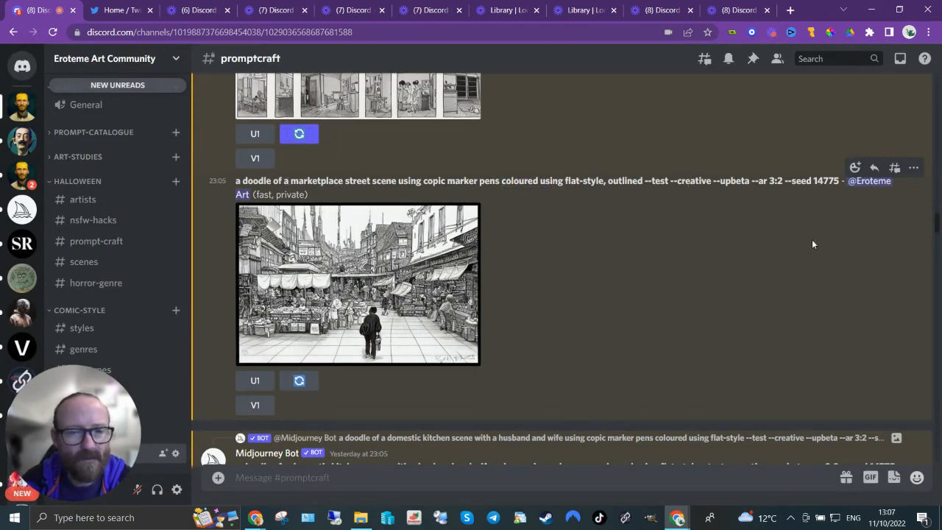
- Scroll down to the colour marketplace street doodle result (seed 14775)
scroll(down, 3)
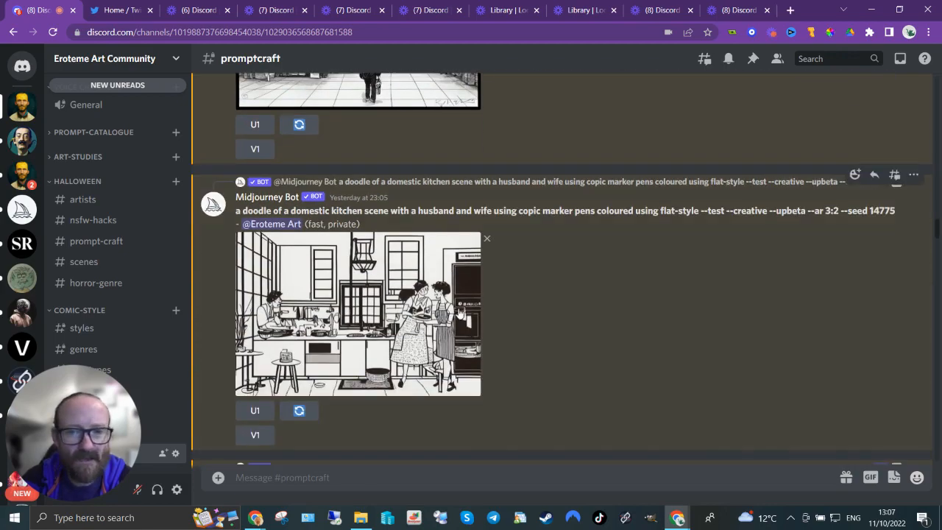
click(357, 312)
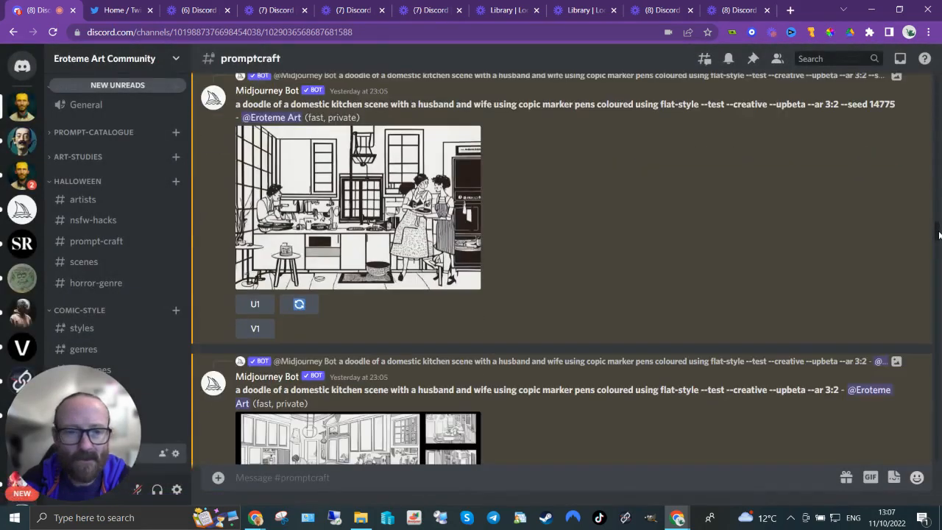
scroll(down, 3)
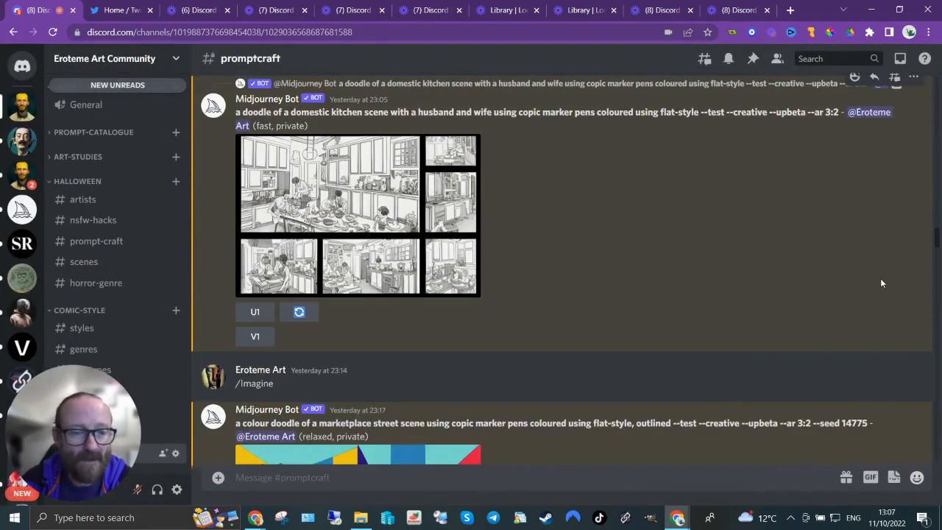
scroll(down, 3)
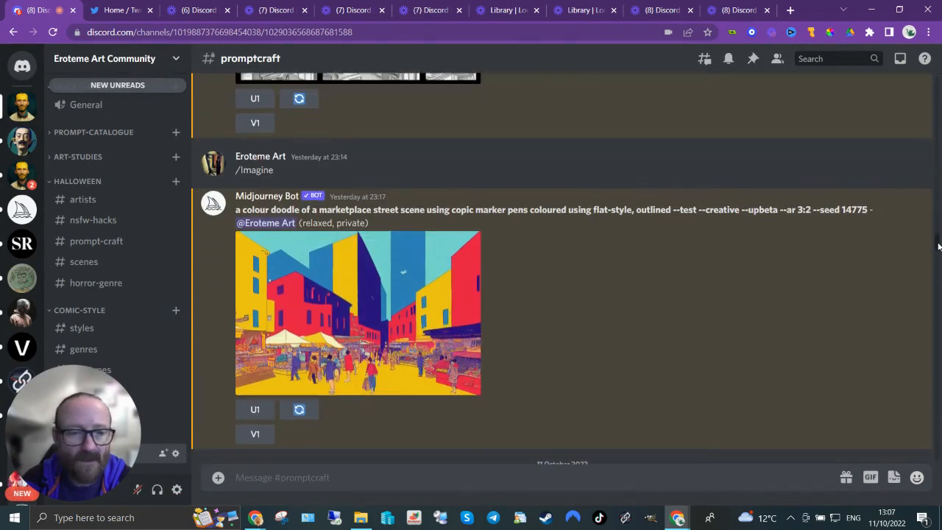
click(357, 312)
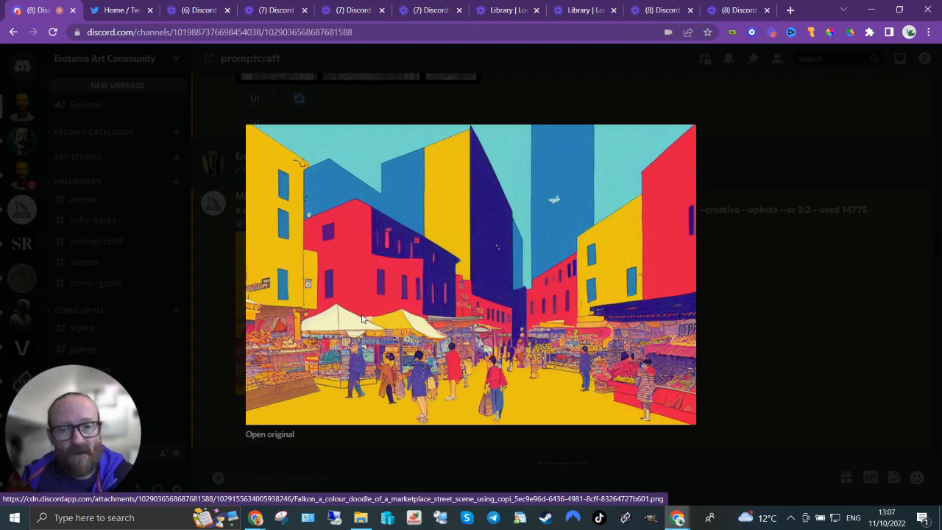
mouse_move(759, 309)
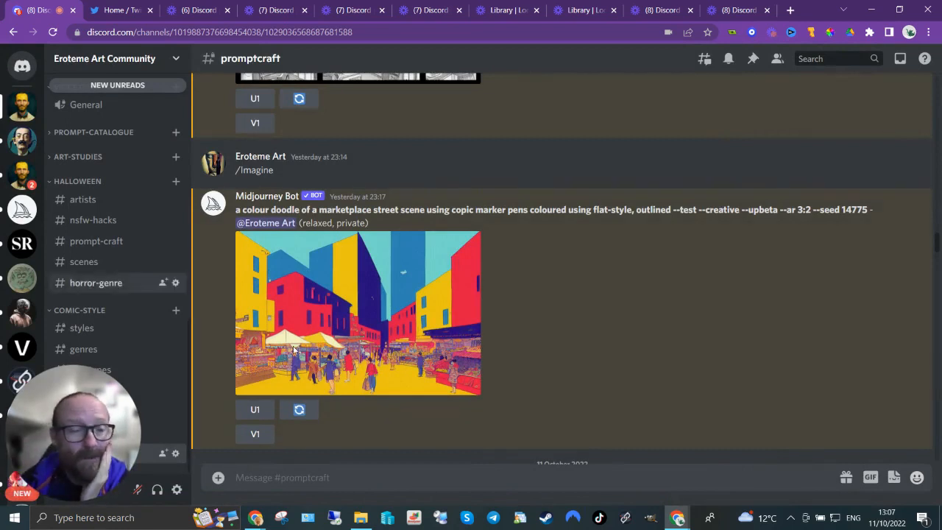
- Scroll to the dwarven warrior doodle and pick out 'grisaille' in its prompt
scroll(down, 3)
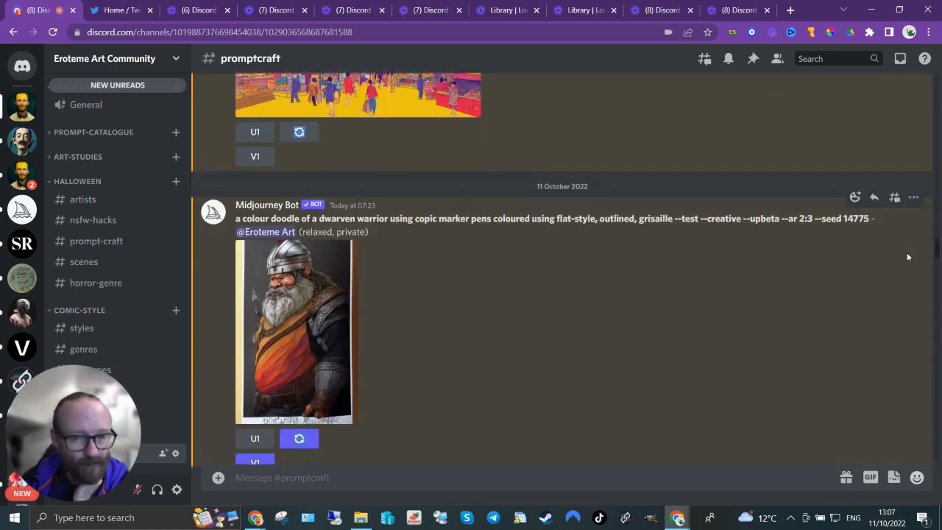
mouse_move(368, 97)
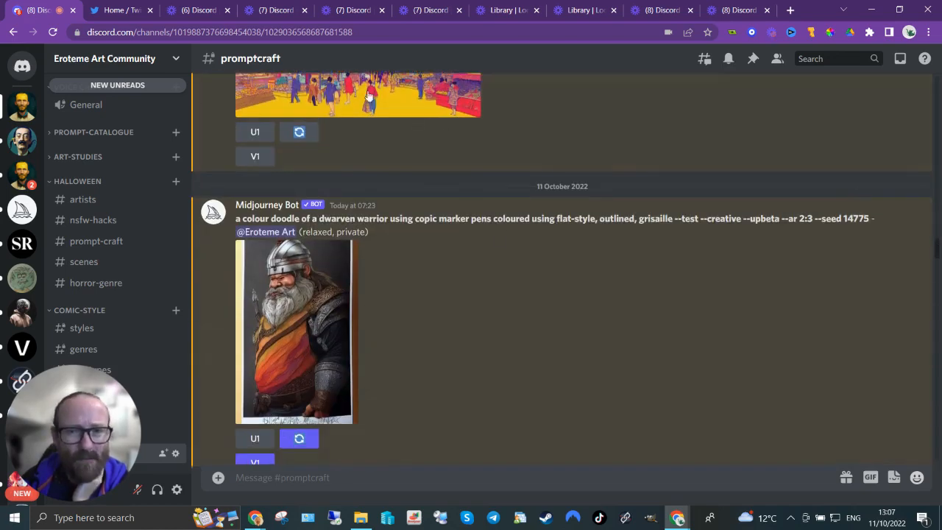
double_click(654, 218)
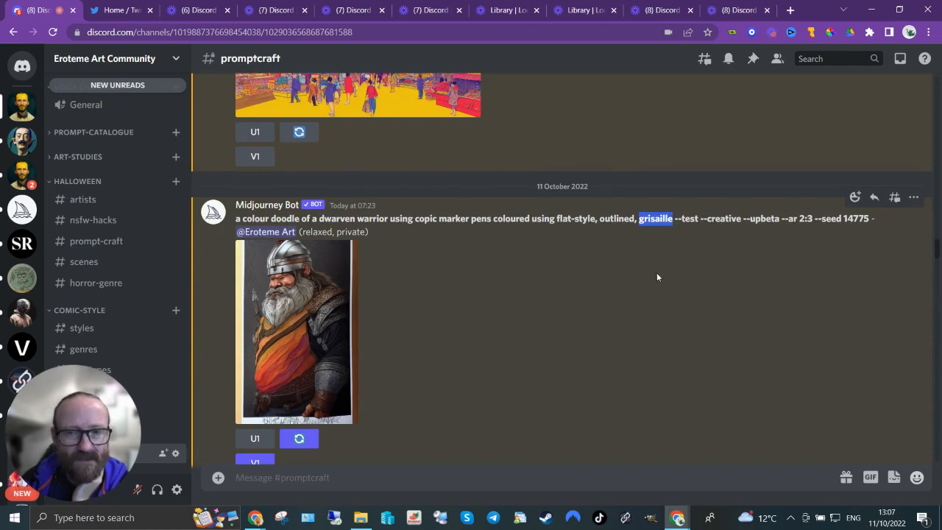
mouse_move(657, 283)
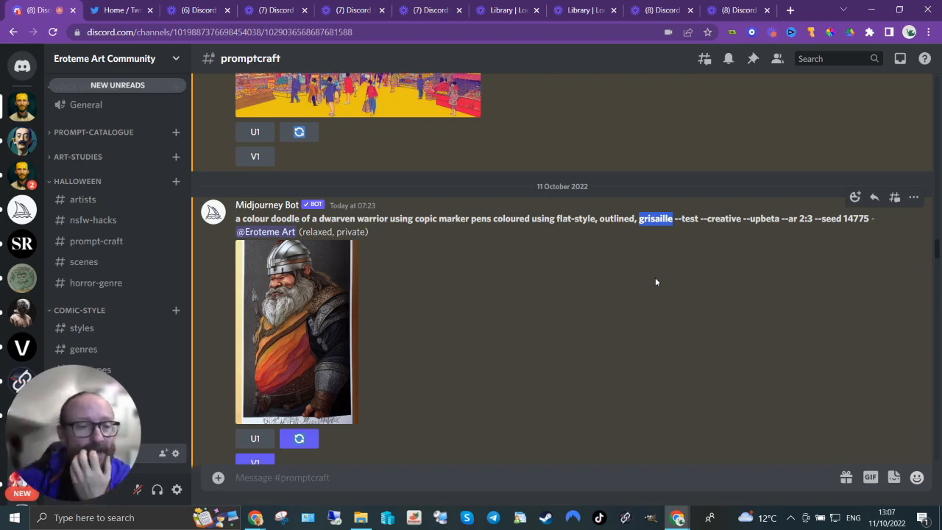
mouse_move(250, 337)
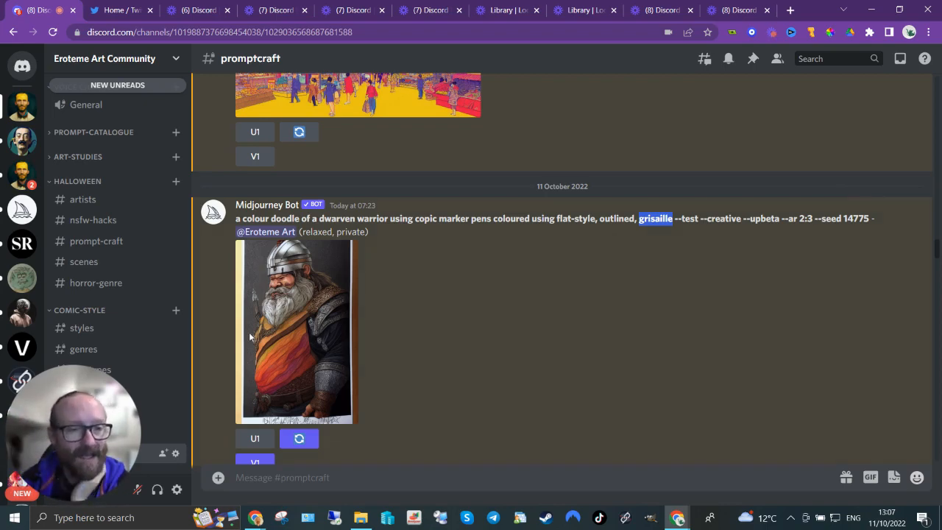
click(294, 331)
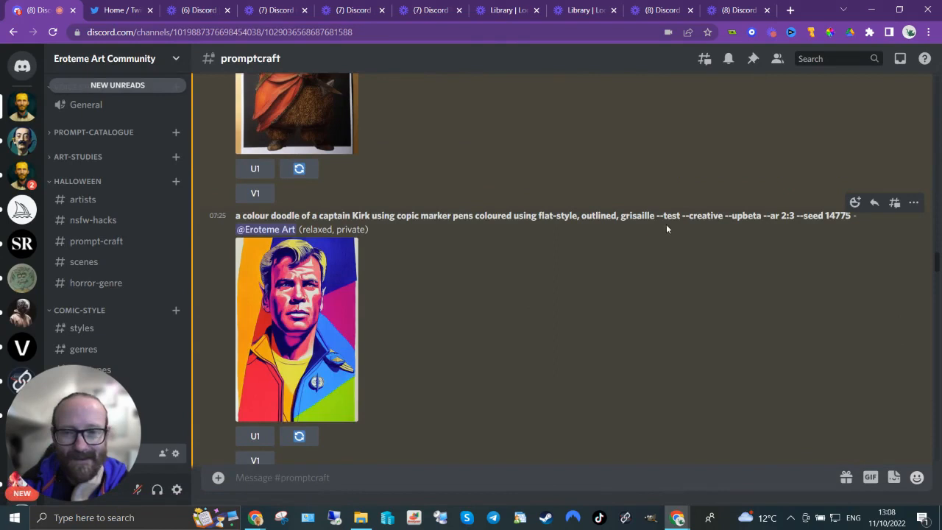
- Pick out the word 'grisaille' in the Captain Kirk doodle's prompt
double_click(638, 215)
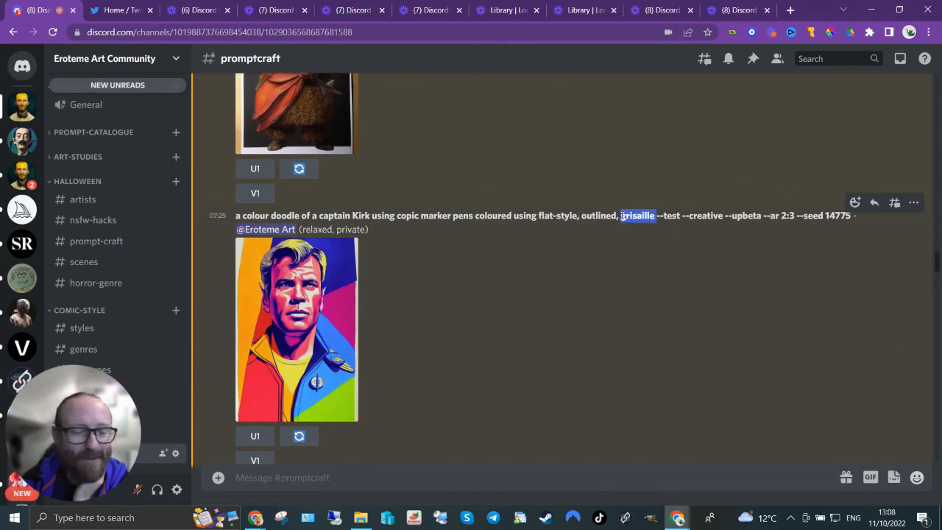
mouse_move(718, 230)
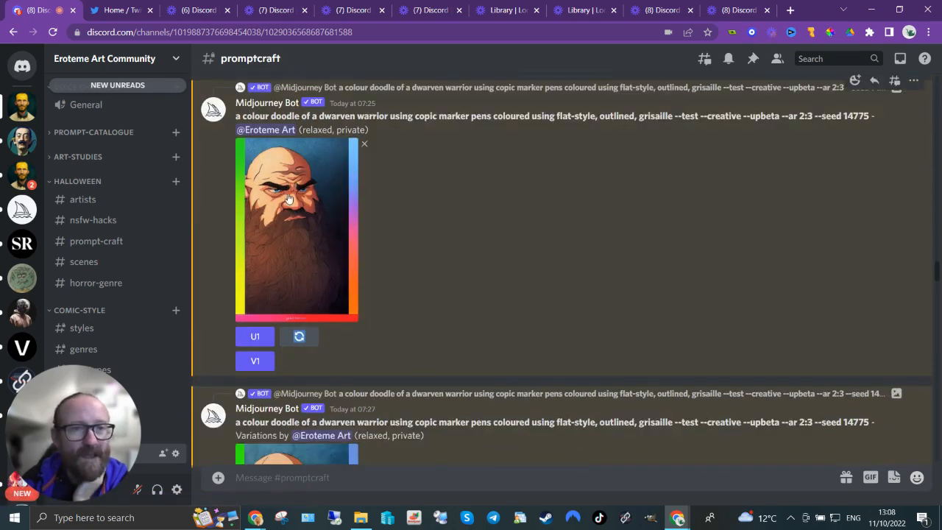
mouse_move(724, 271)
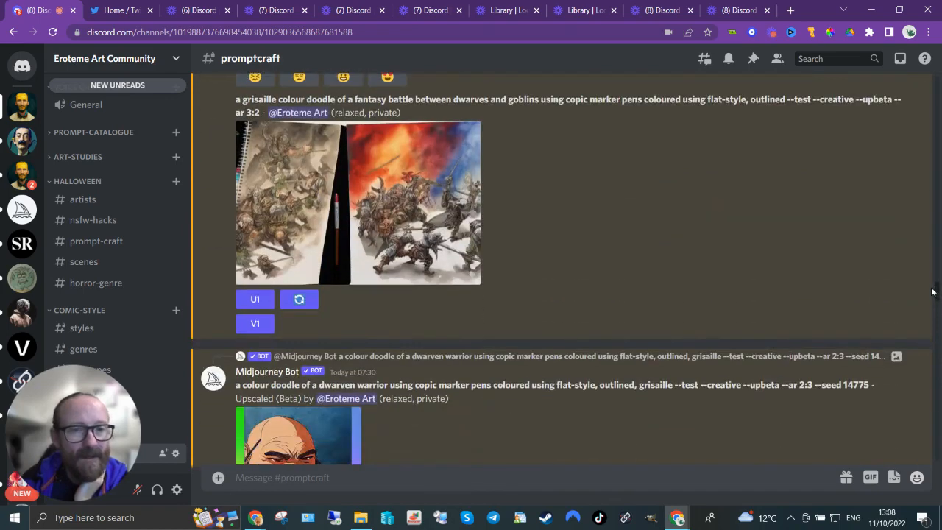
- Enlarge the two-panel grisaille dwarves-versus-goblins battle image
click(357, 203)
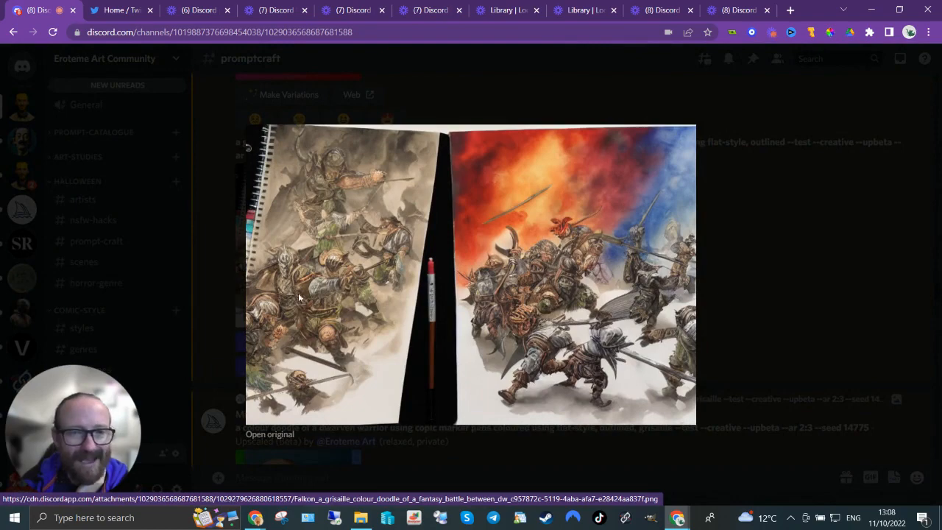
mouse_move(751, 298)
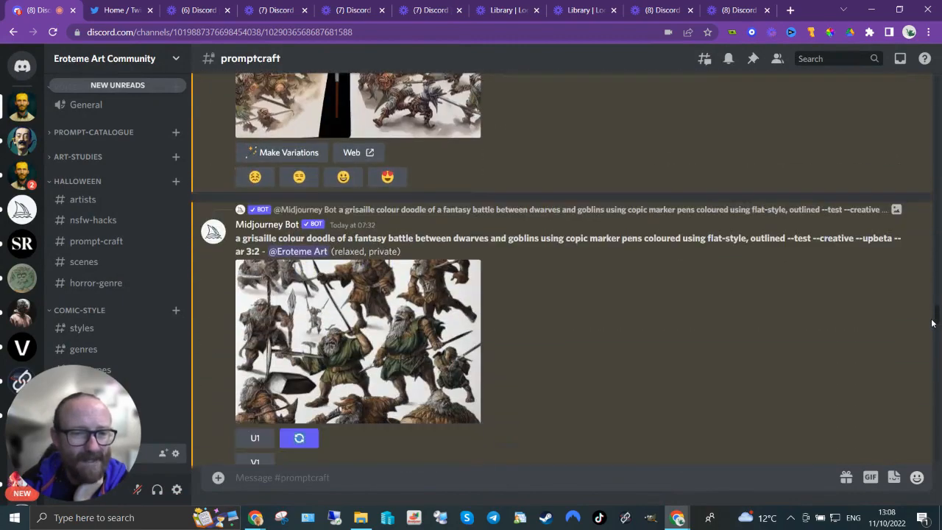
- Scroll past the grisaille dwarves-and-goblins battle variations and line-art upscales
scroll(down, 3)
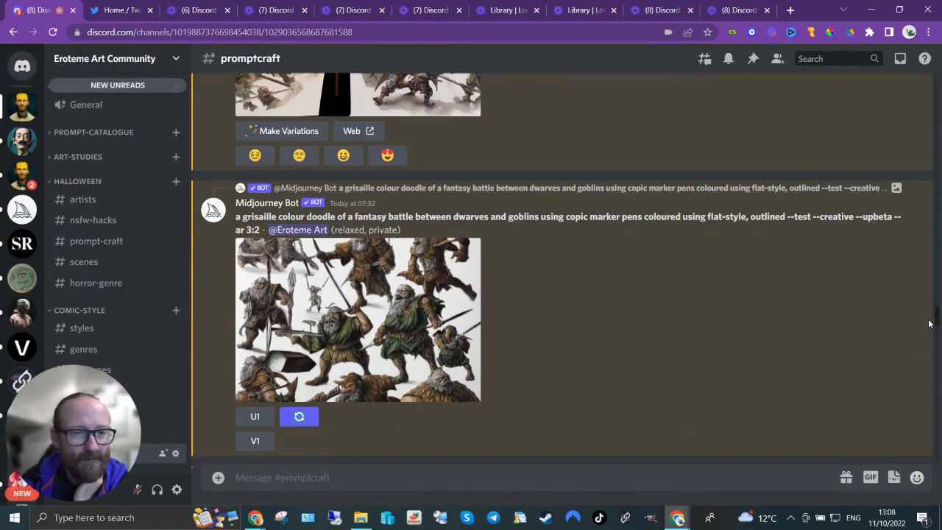
scroll(down, 3)
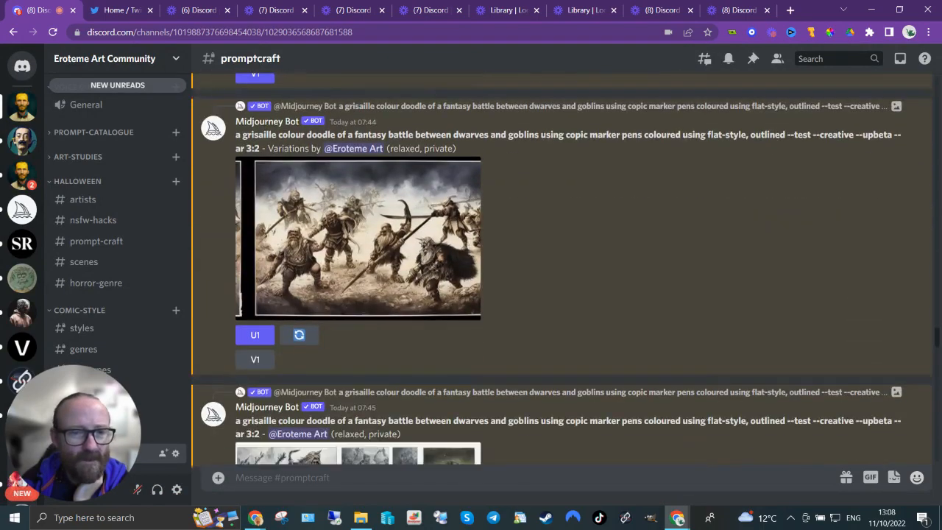
scroll(down, 3)
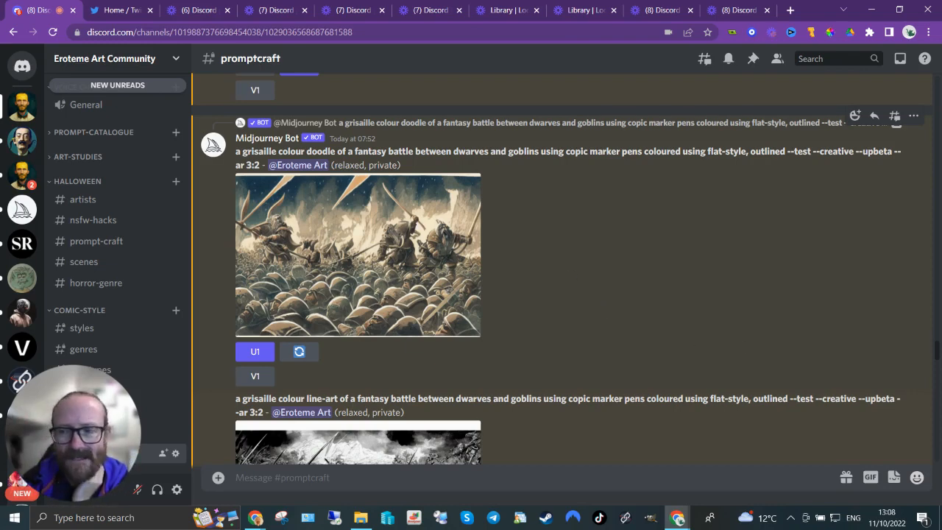
scroll(down, 3)
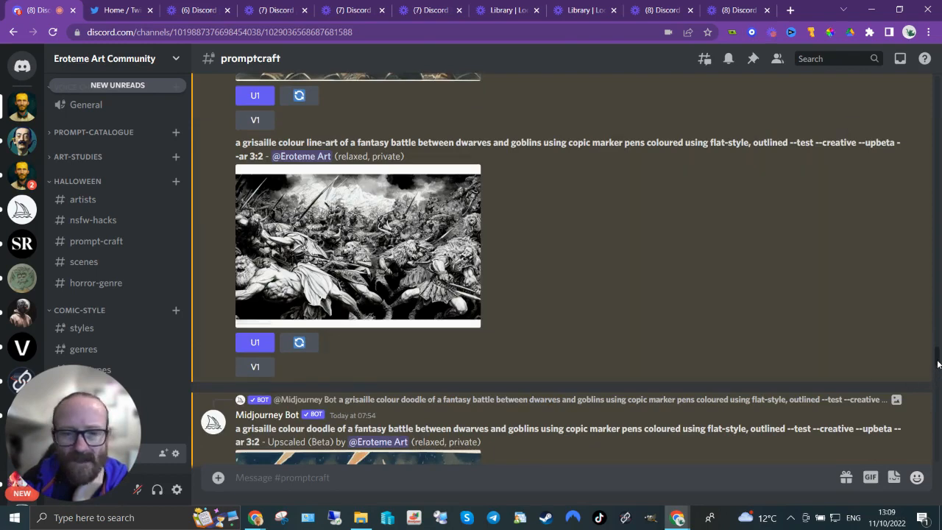
- Continue down to the muted-colours line-art upscale and the following space battle
scroll(down, 3)
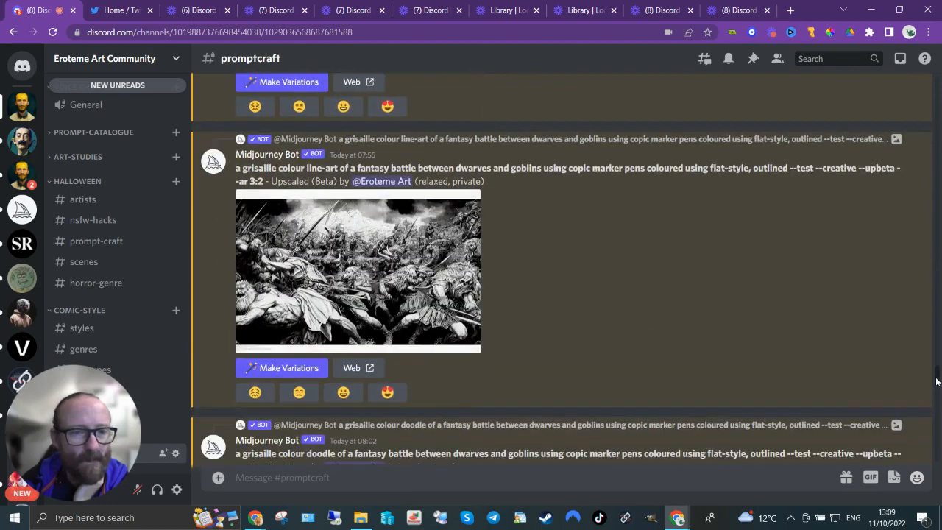
scroll(down, 3)
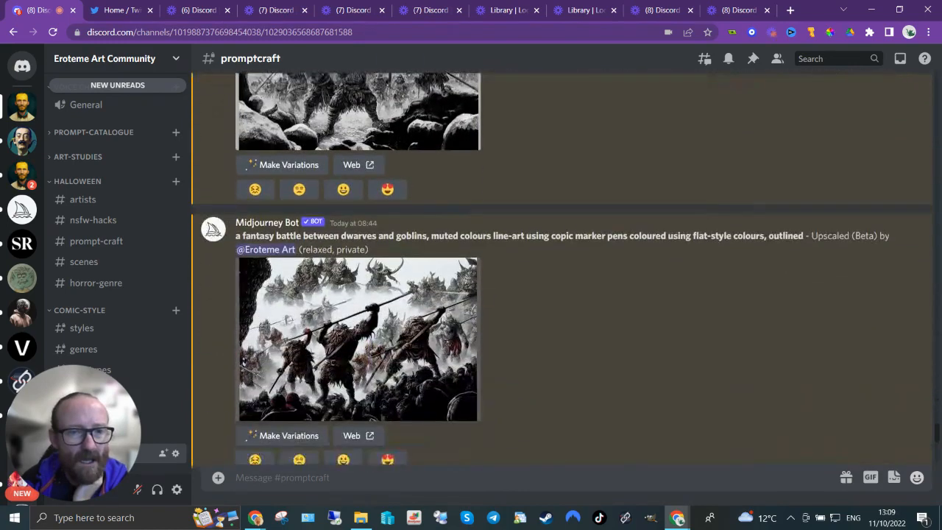
scroll(down, 3)
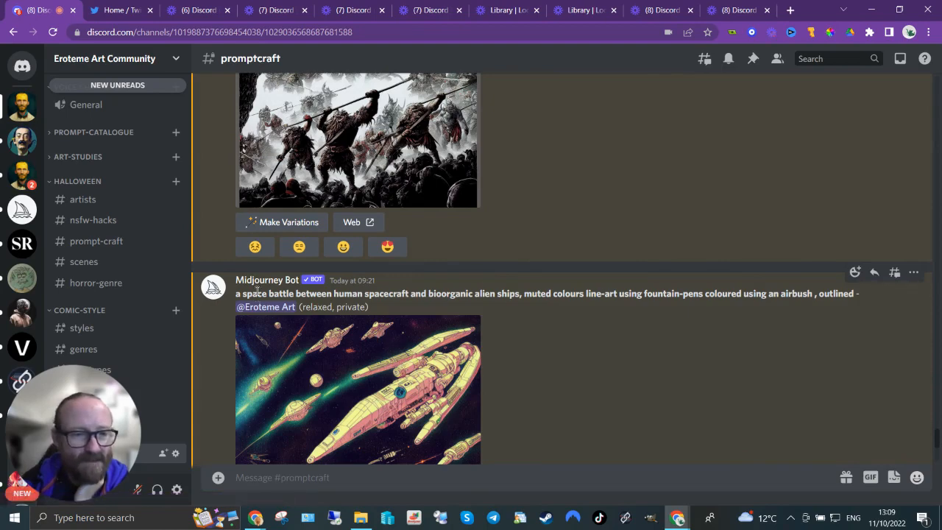
mouse_move(474, 295)
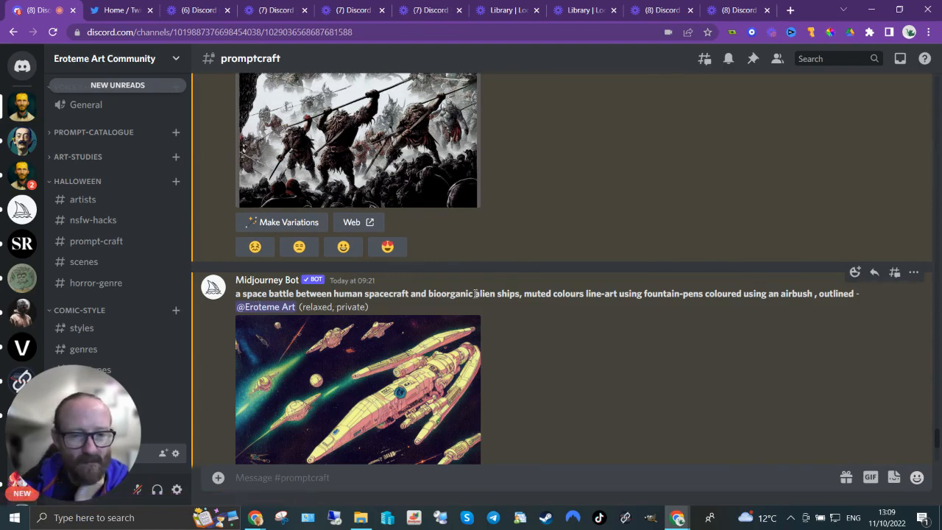
mouse_move(706, 329)
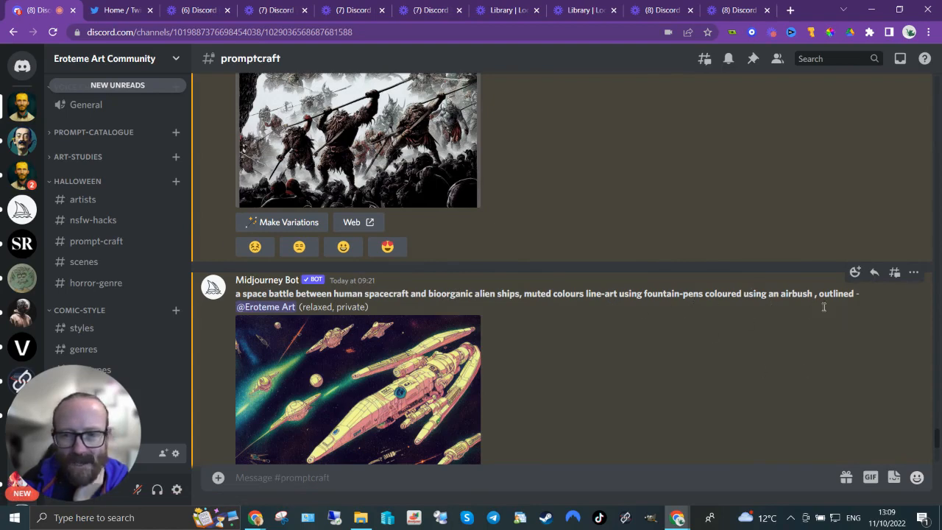
- Scroll to the airbrush fountain-pen space battle between human spacecraft and alien ships
scroll(down, 3)
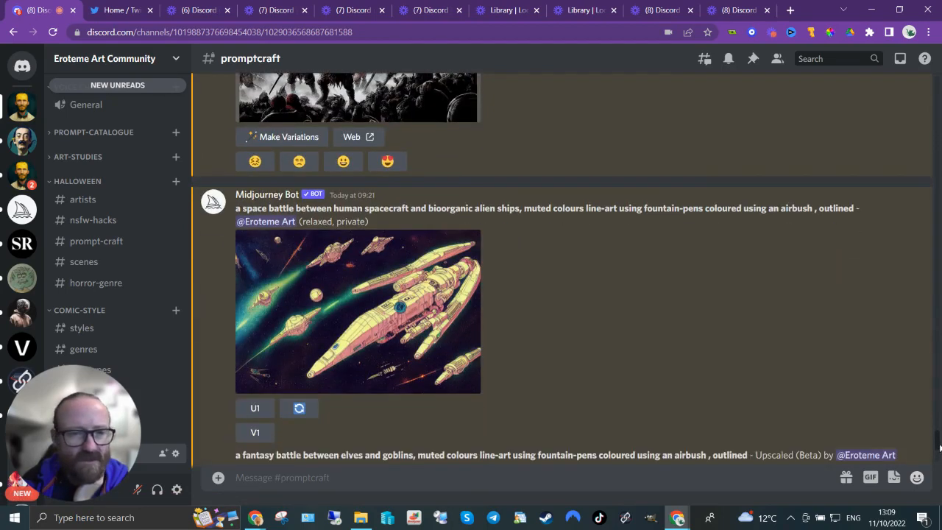
scroll(down, 3)
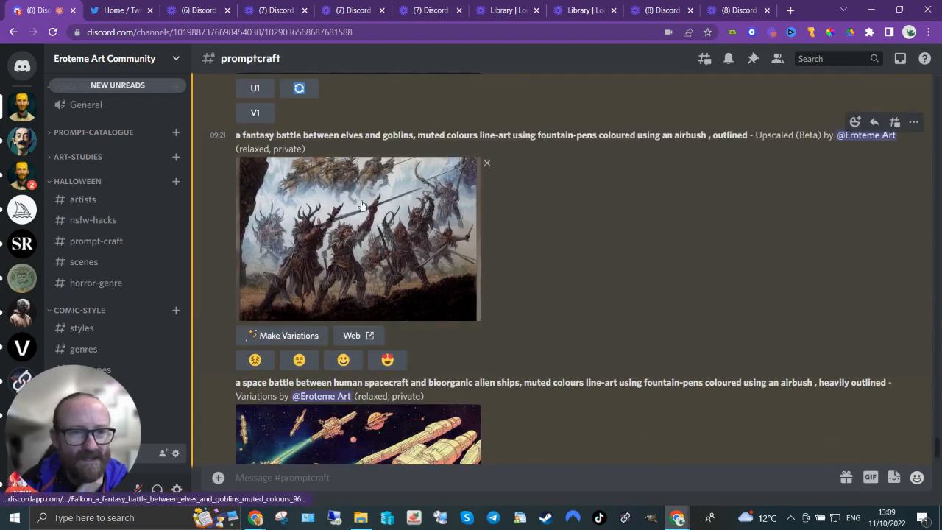
mouse_move(913, 418)
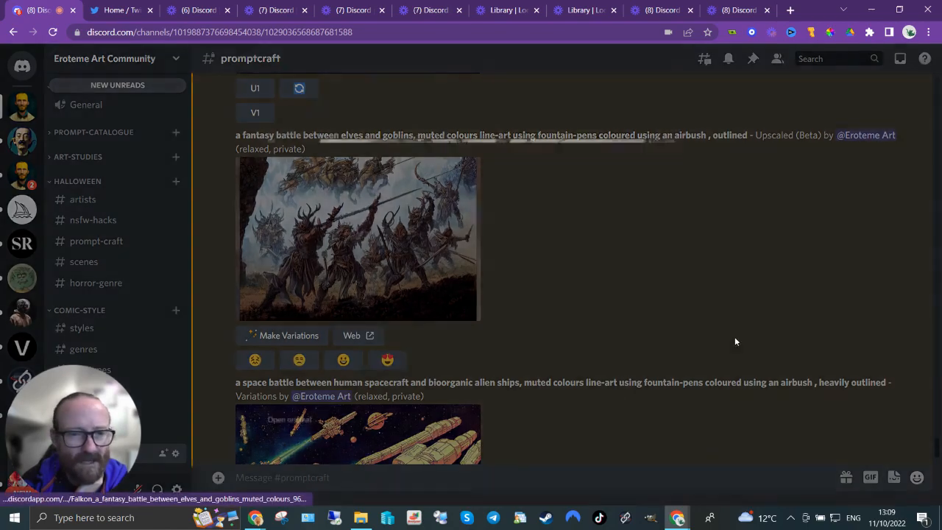
- Dismiss the enlarged elves-and-goblins airbrush upscale and scroll down to the heavily outlined space battle variations
click(358, 239)
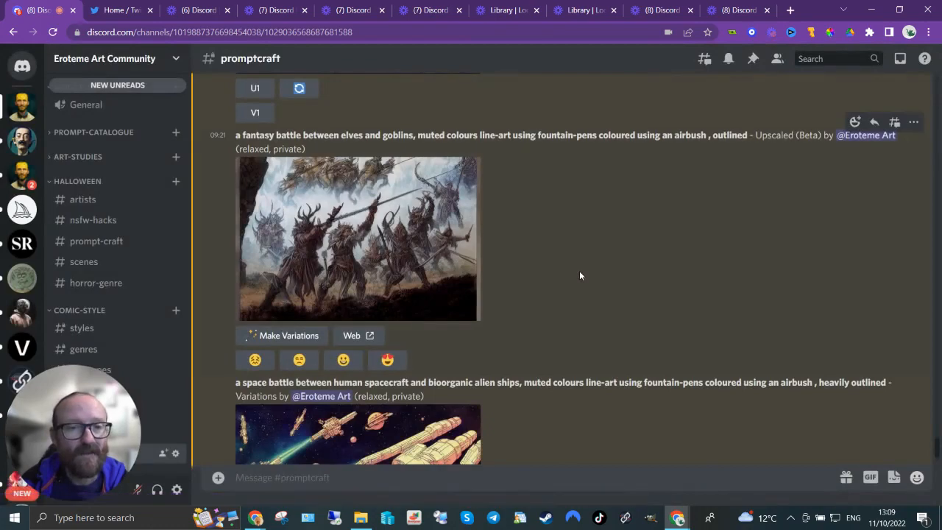
scroll(down, 3)
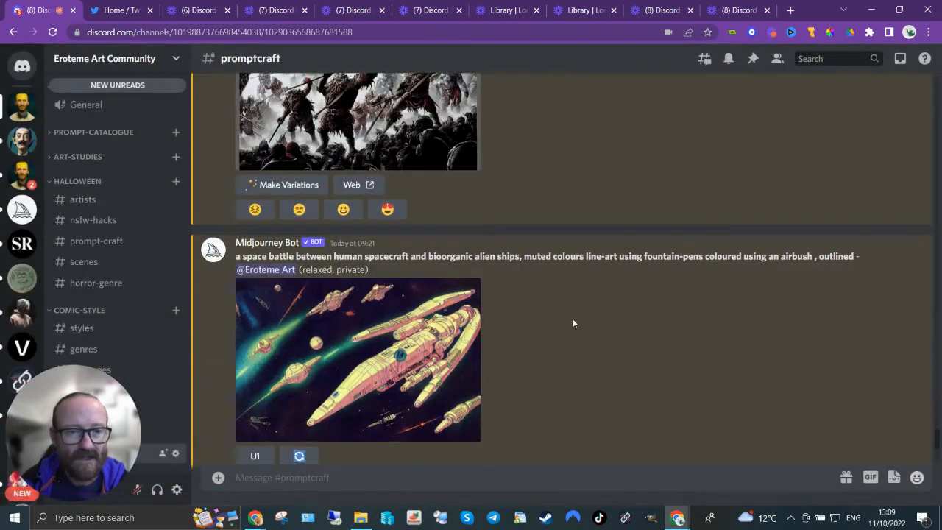
click(356, 121)
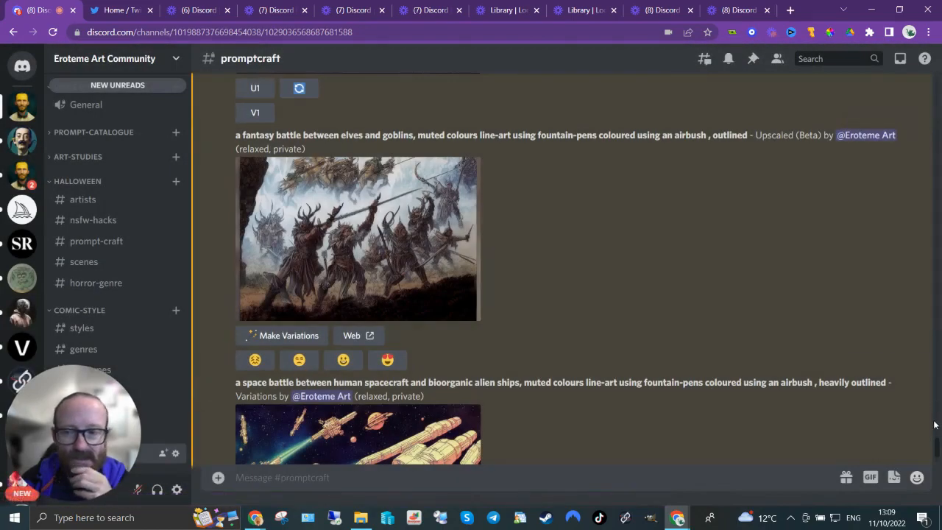
scroll(down, 3)
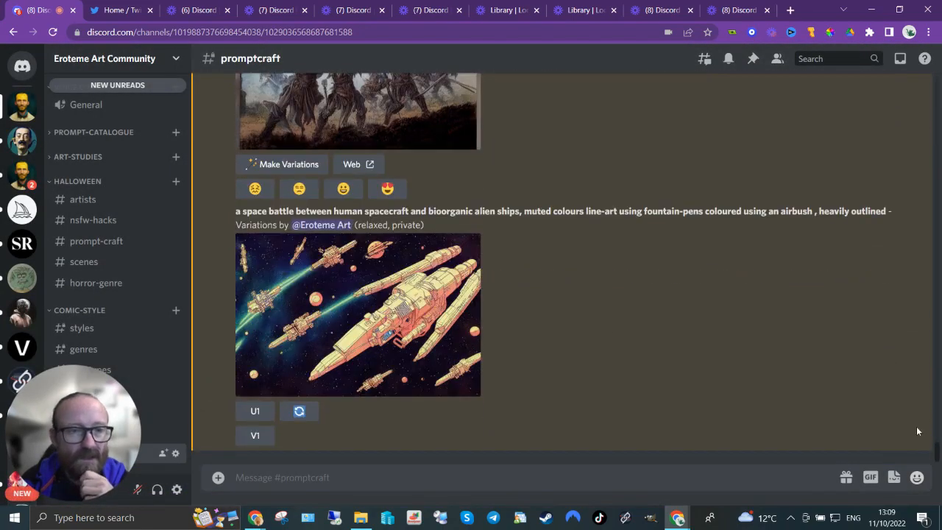